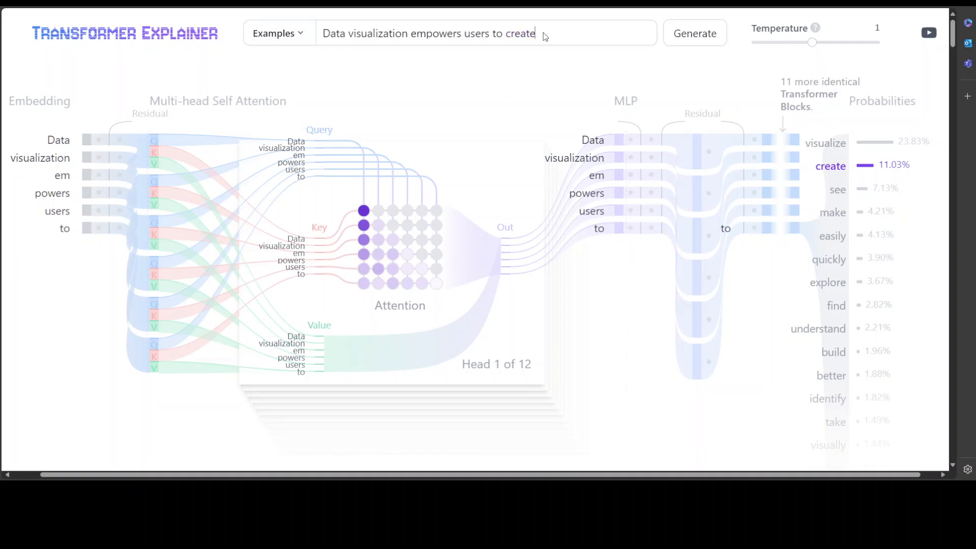
# Delete the 'Data visualization empowers users to' example prompt.
pyautogui.press('Backspace')
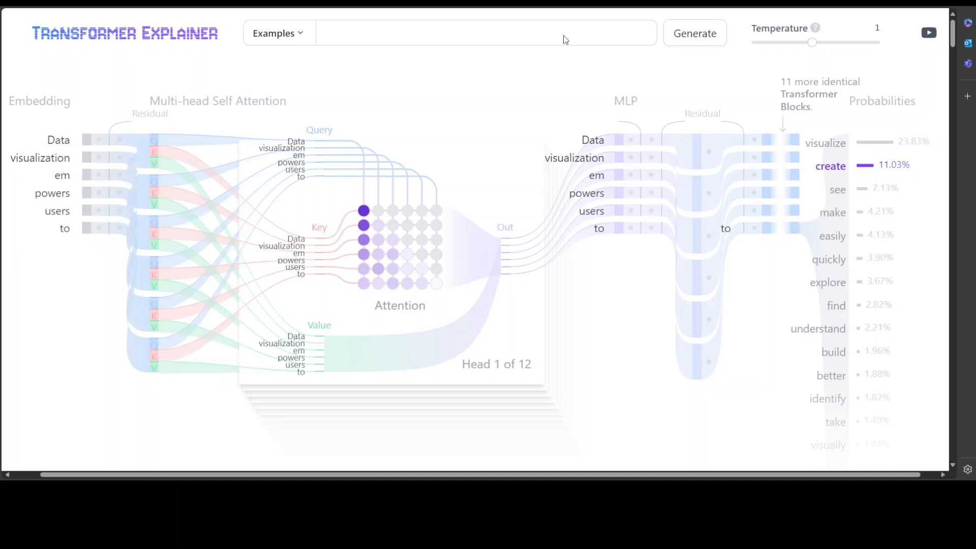
# Enter the prompt 'Fahd is an AI YouTuber' and generate GPT-2's next-word predictions.
pyautogui.write('Fahd')
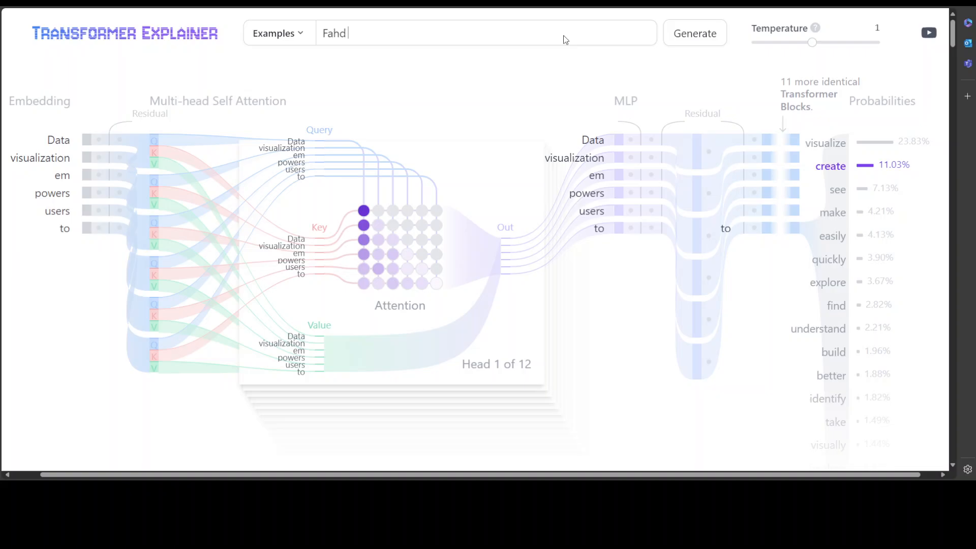
pyautogui.write('is an AI yOU')
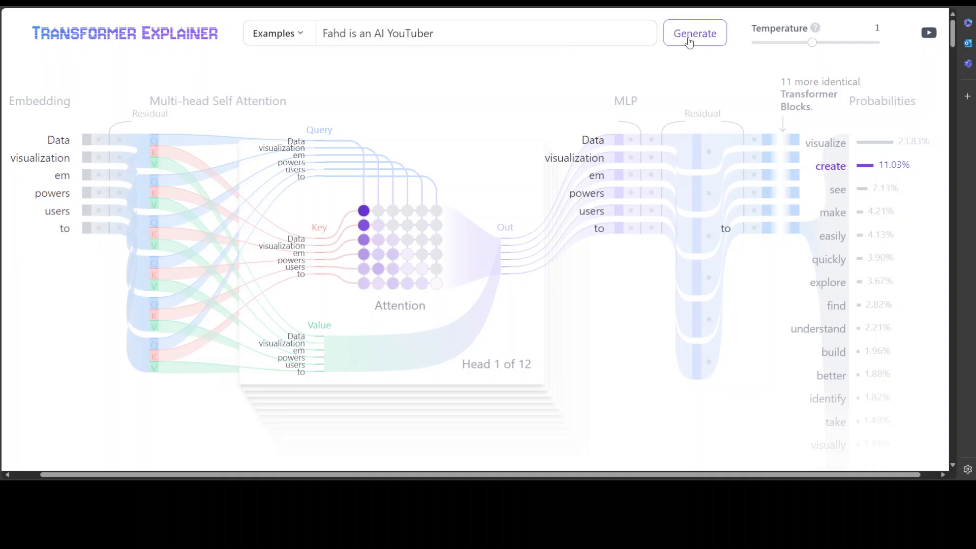
pyautogui.click(695, 33)
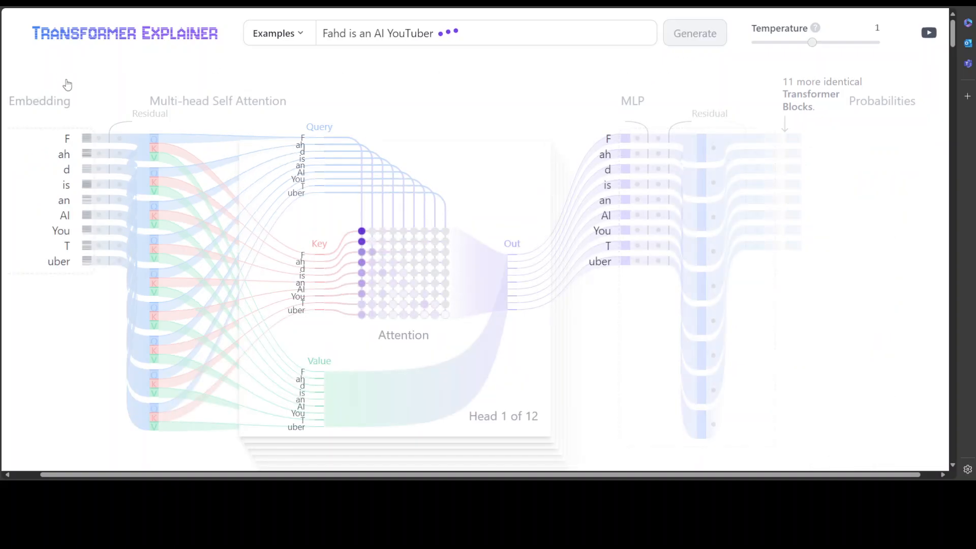
pyautogui.click(694, 33)
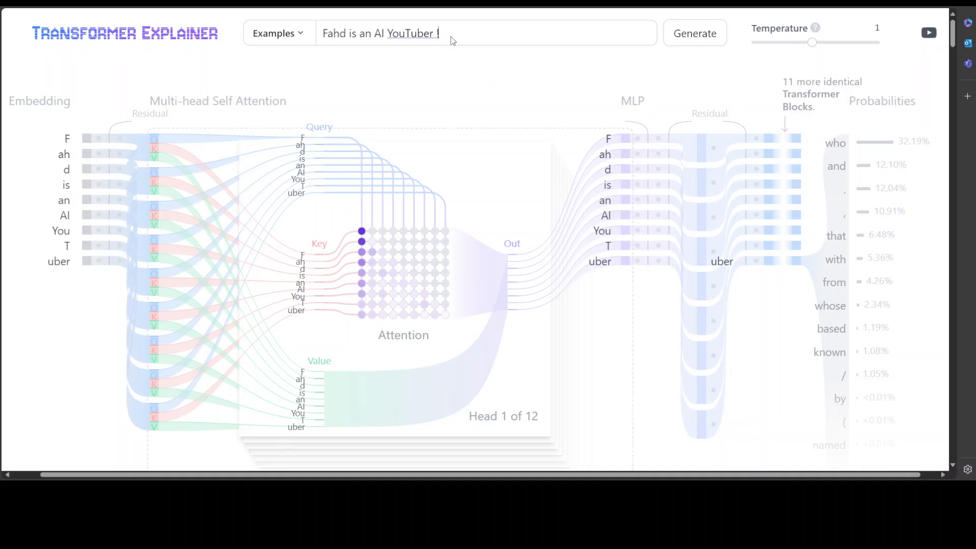
# Move the Temperature slider between 2 and 3, finishing at 3.
pyautogui.moveTo(813, 42); pyautogui.dragTo(822, 42)
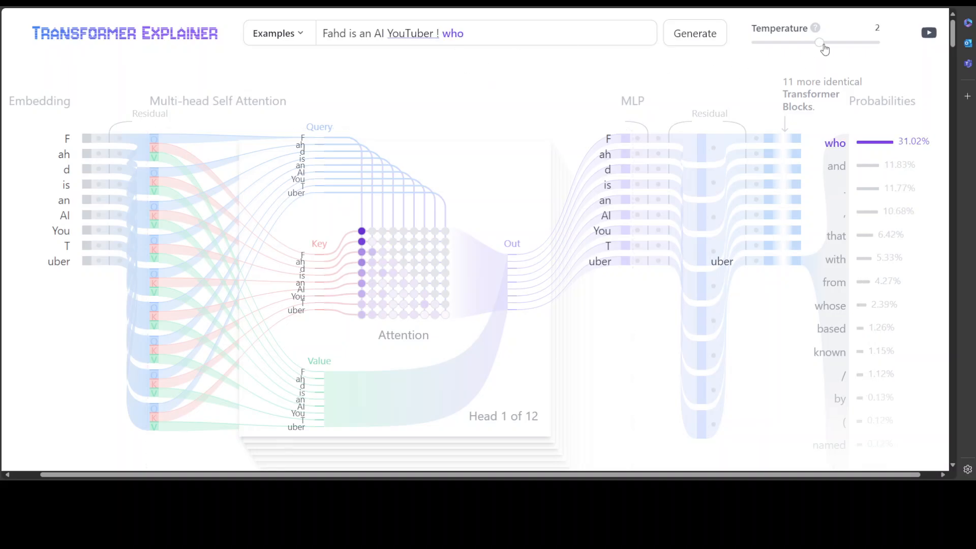
pyautogui.moveTo(821, 41); pyautogui.dragTo(827, 41)
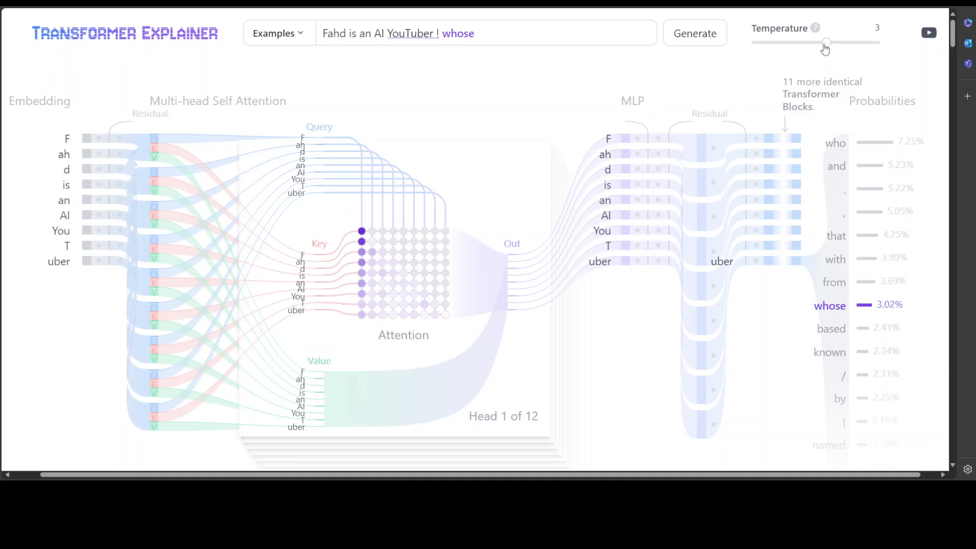
pyautogui.moveTo(827, 42); pyautogui.dragTo(821, 42)
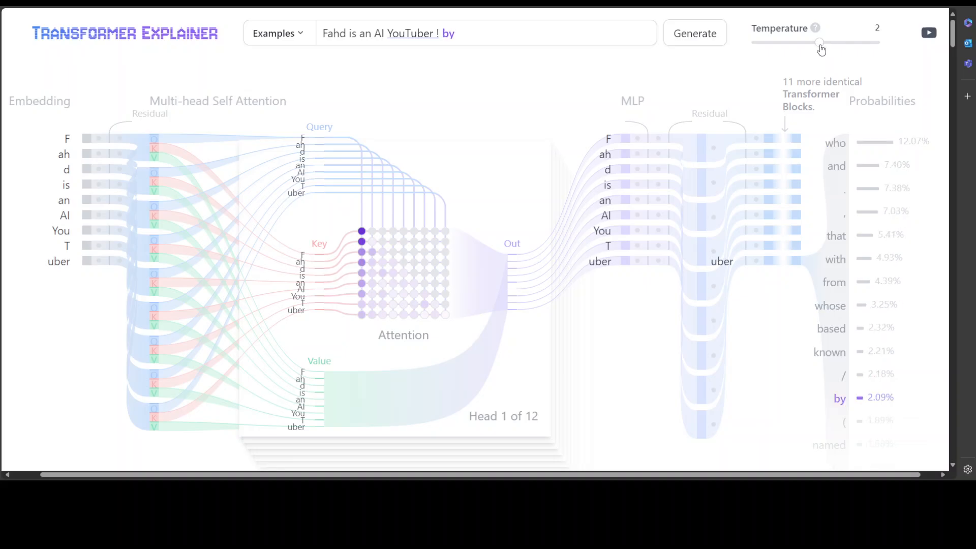
pyautogui.moveTo(821, 42); pyautogui.dragTo(827, 42)
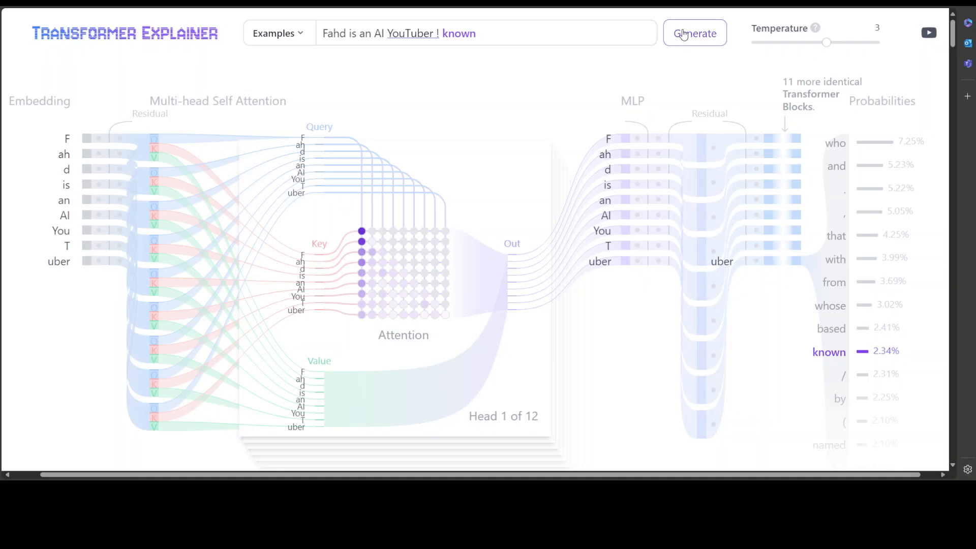
# Generate 'known under', delete those words back to '…AI YouTuber', and rerun the model.
pyautogui.click(694, 33)
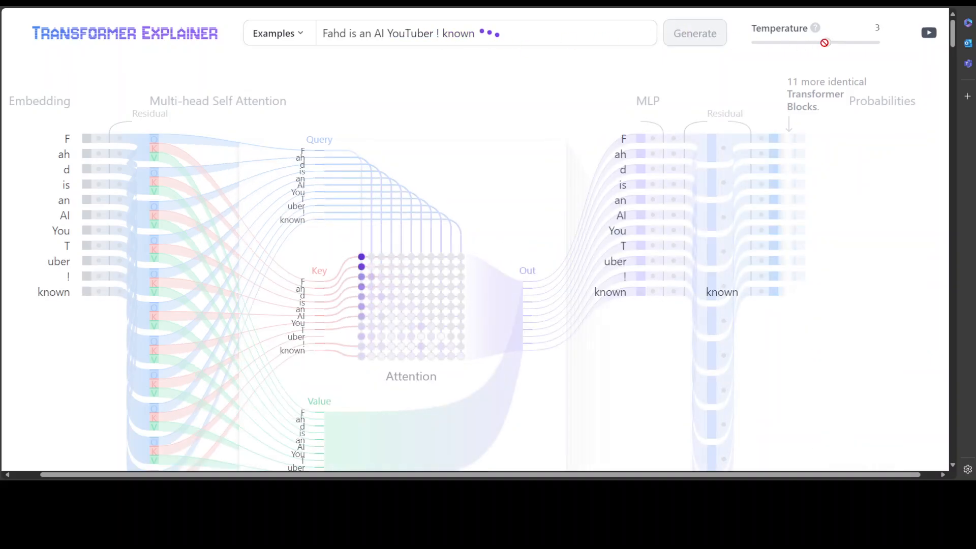
pyautogui.click(694, 33)
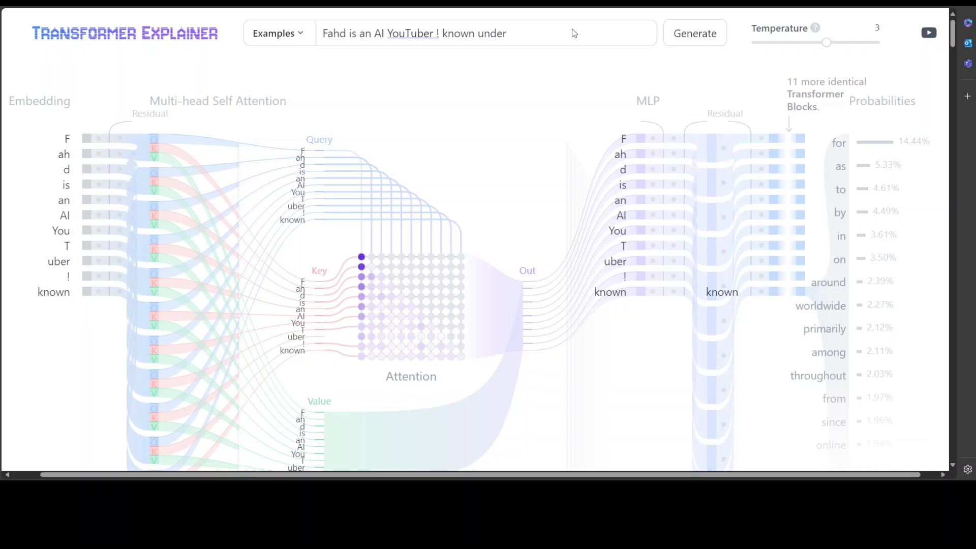
pyautogui.press('Backspace')
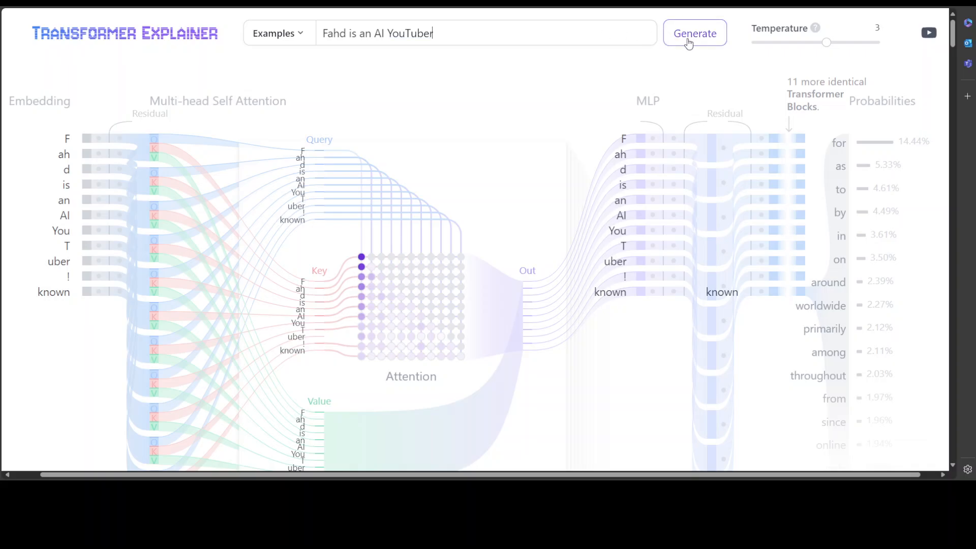
pyautogui.click(694, 33)
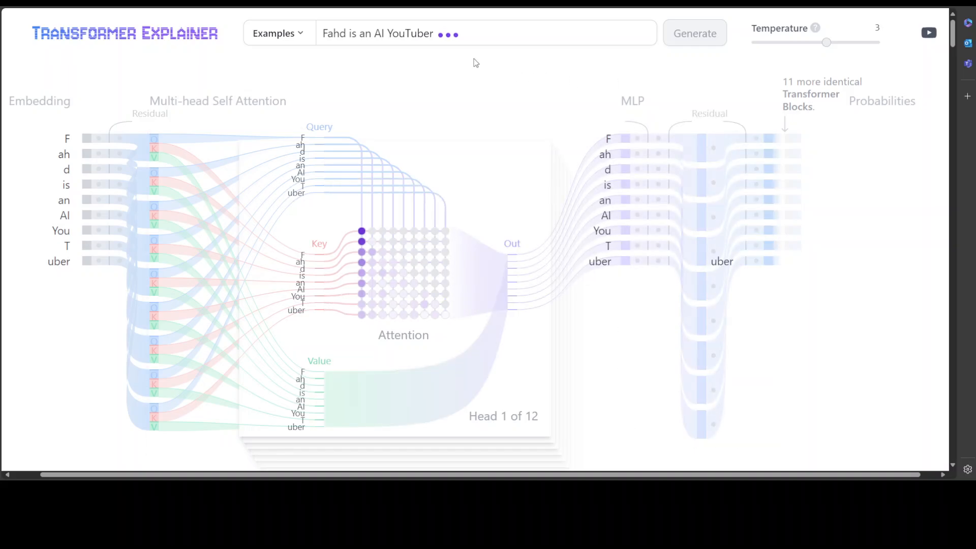
# Rerun generation on the '…AI YouTuber' prompt, sampling 'and' at 5.23%.
pyautogui.click(693, 33)
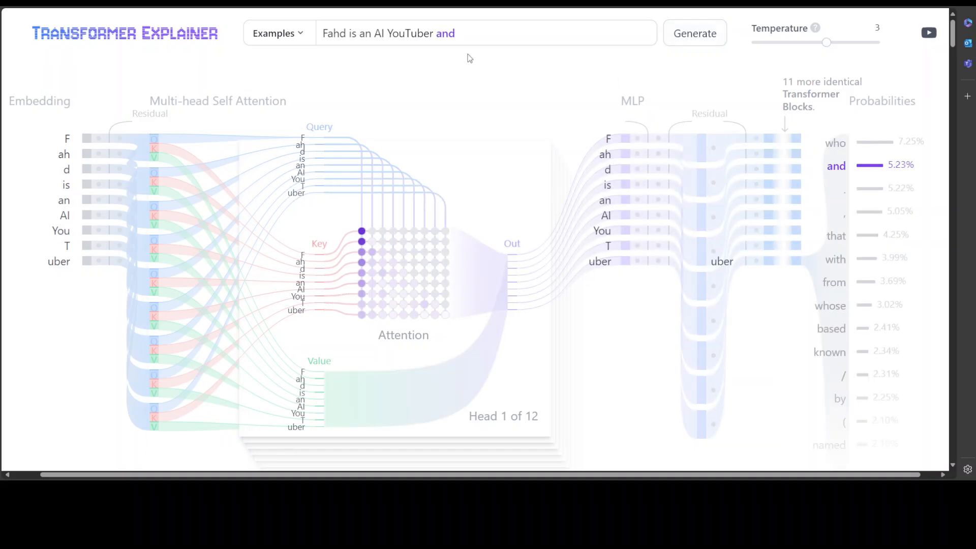
pyautogui.moveTo(836, 166)
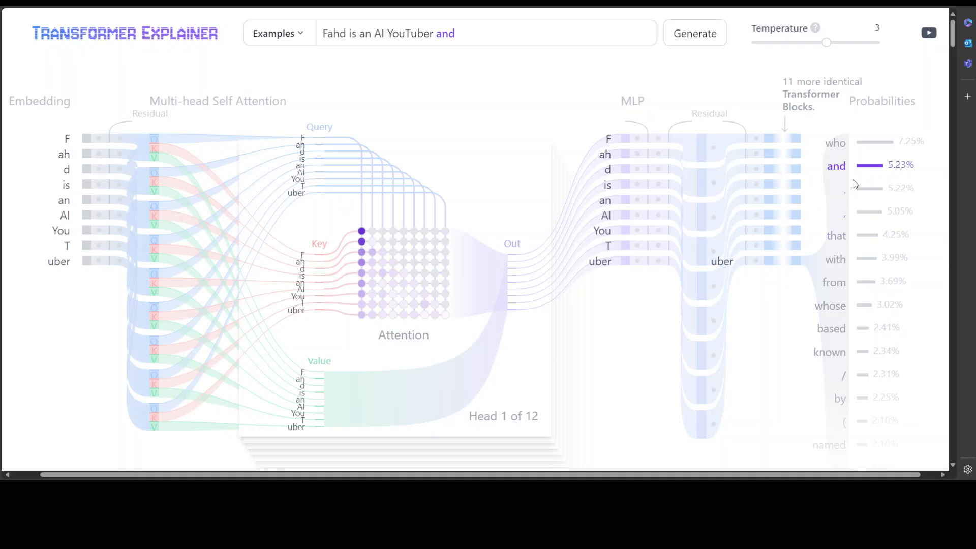
pyautogui.moveTo(853, 184)
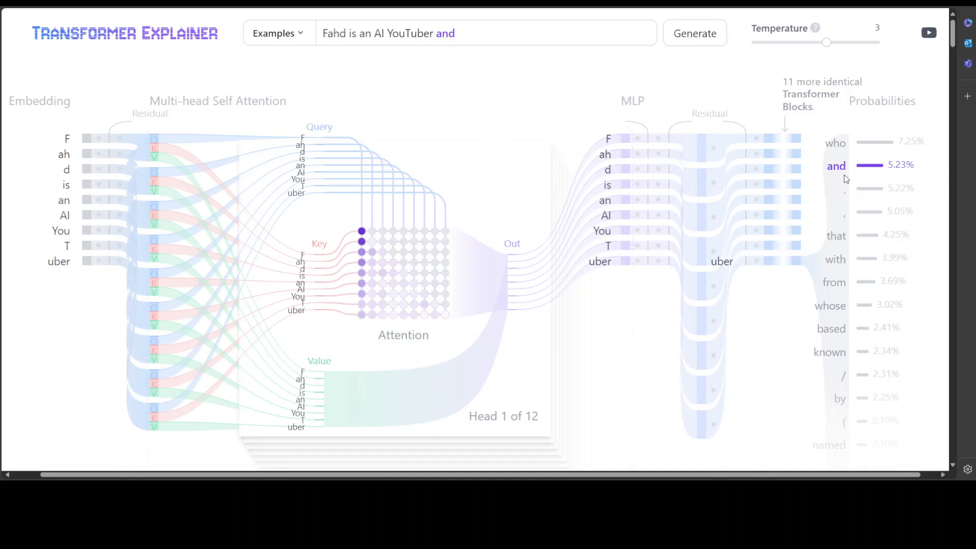
pyautogui.moveTo(878, 176)
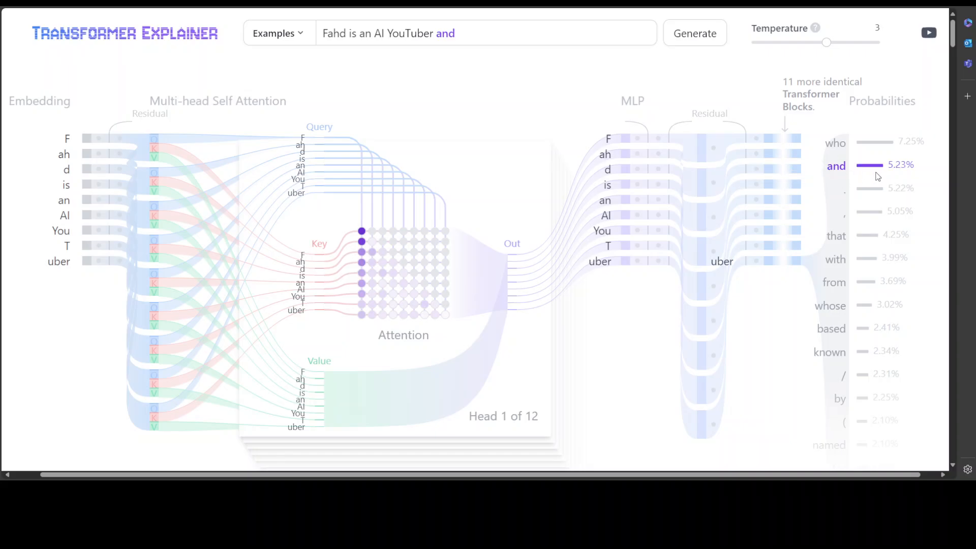
pyautogui.moveTo(103, 259)
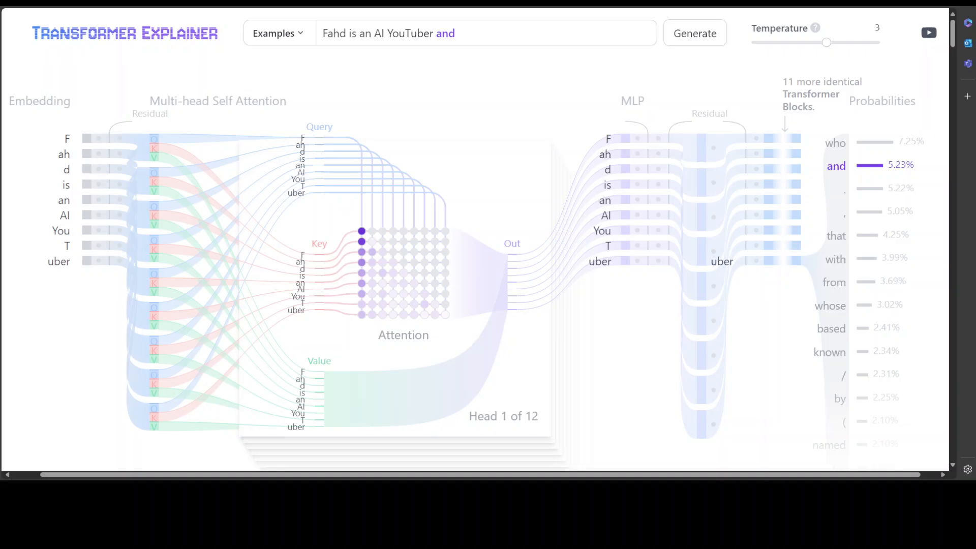
pyautogui.moveTo(55, 169)
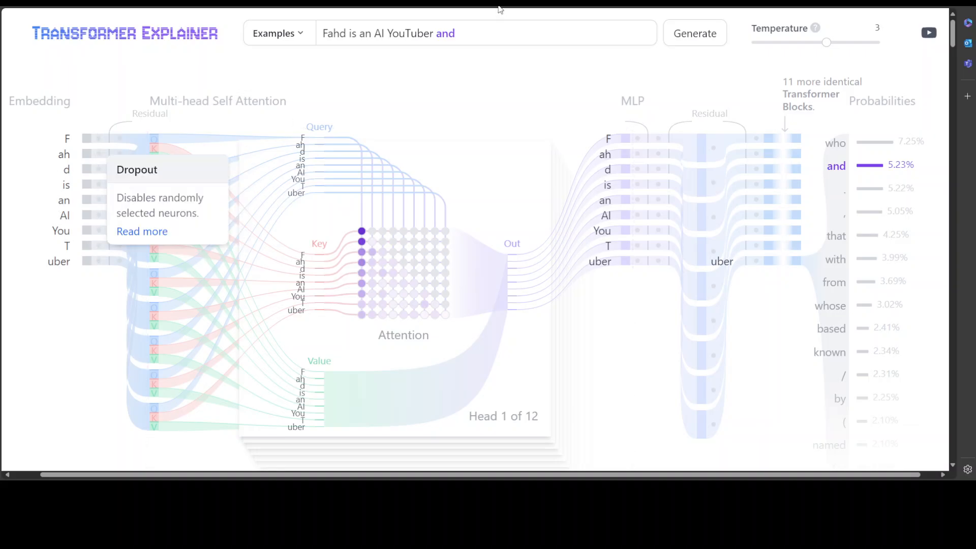
pyautogui.moveTo(477, 38)
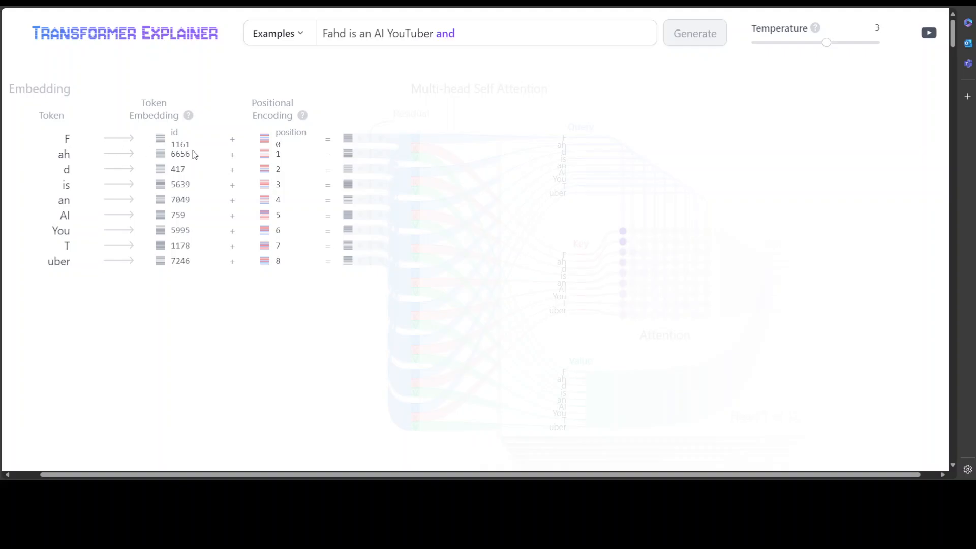
pyautogui.moveTo(193, 150)
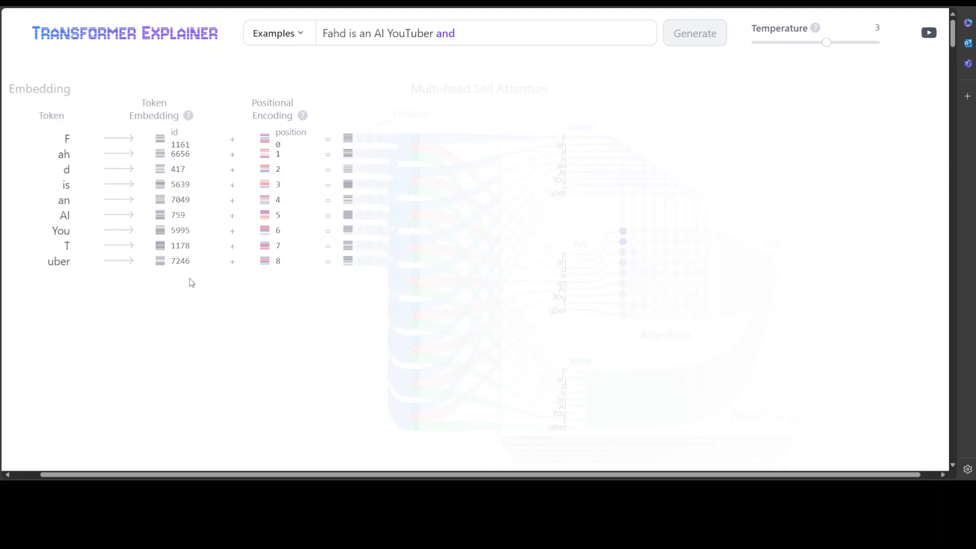
pyautogui.moveTo(214, 268)
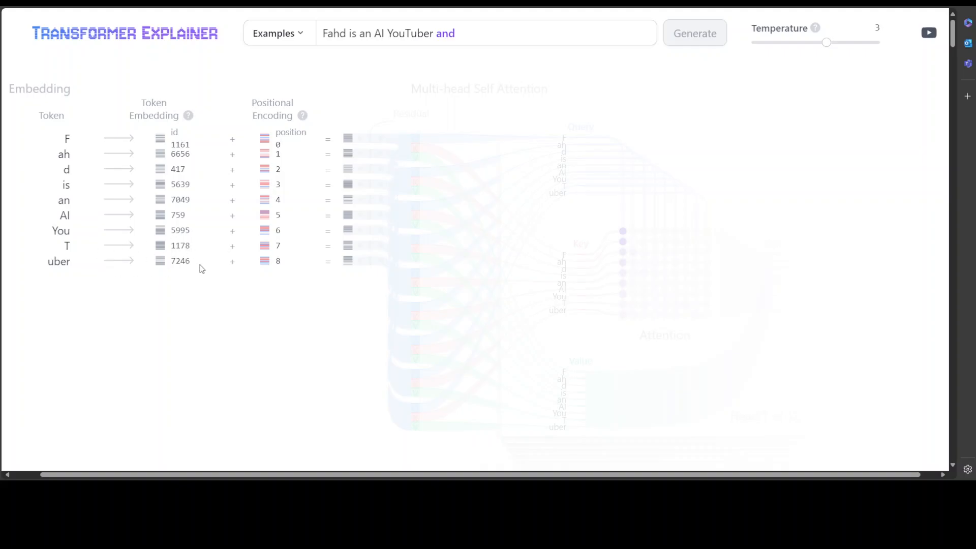
pyautogui.moveTo(186, 242)
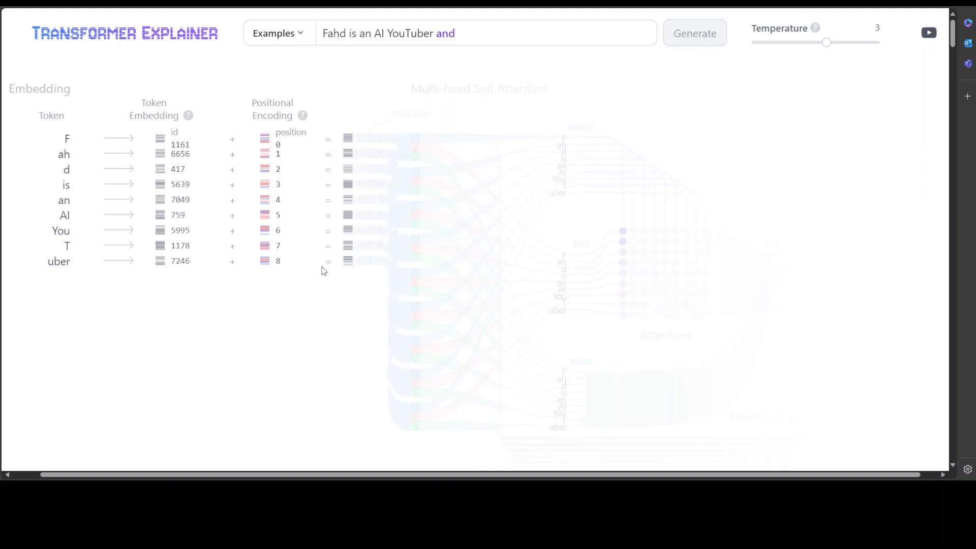
pyautogui.moveTo(345, 268)
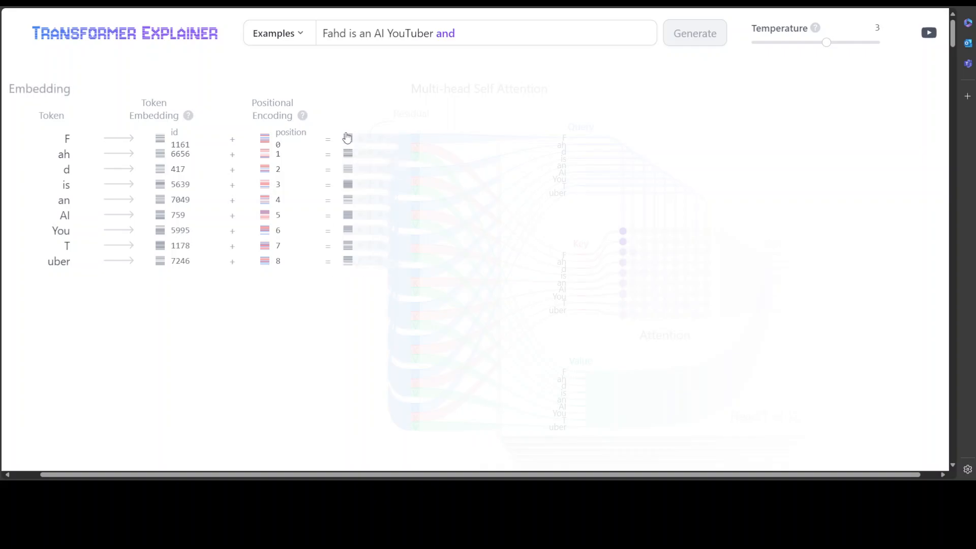
pyautogui.moveTo(347, 139)
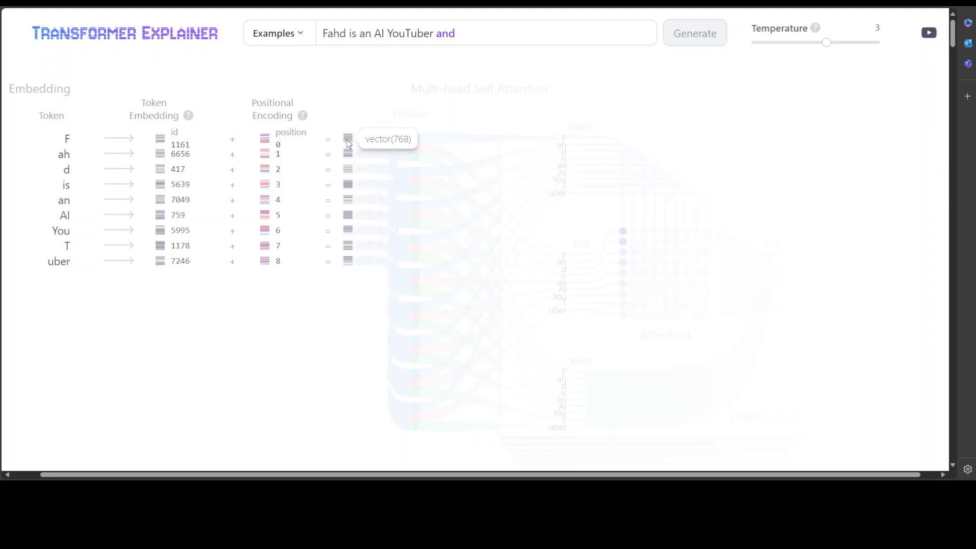
pyautogui.moveTo(405, 146)
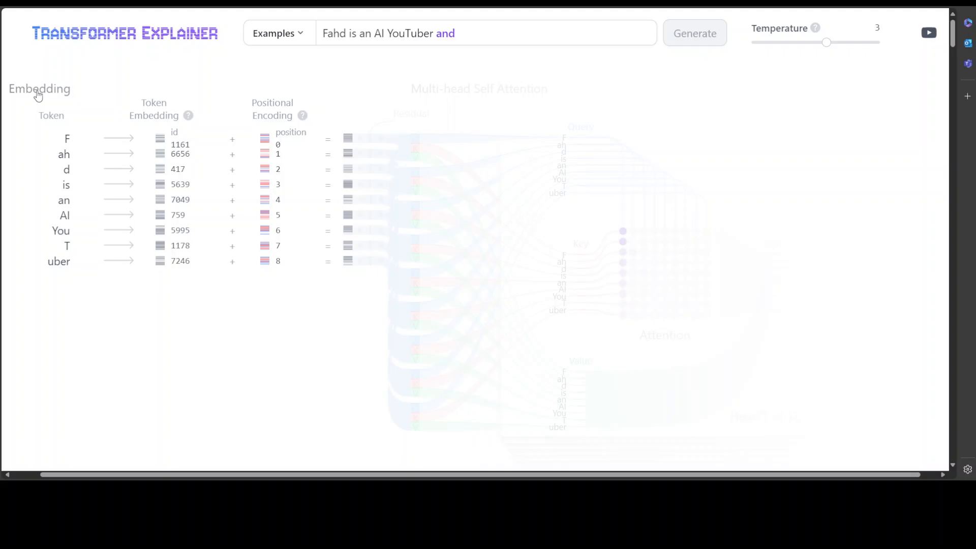
# Collapse the Embedding details and dismiss the QKV Calculation popup.
pyautogui.click(694, 33)
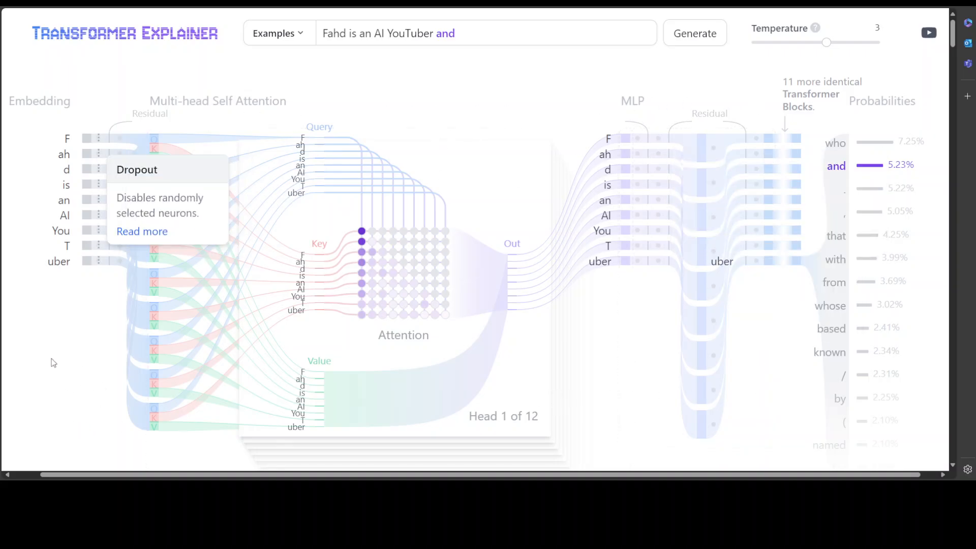
pyautogui.moveTo(53, 363)
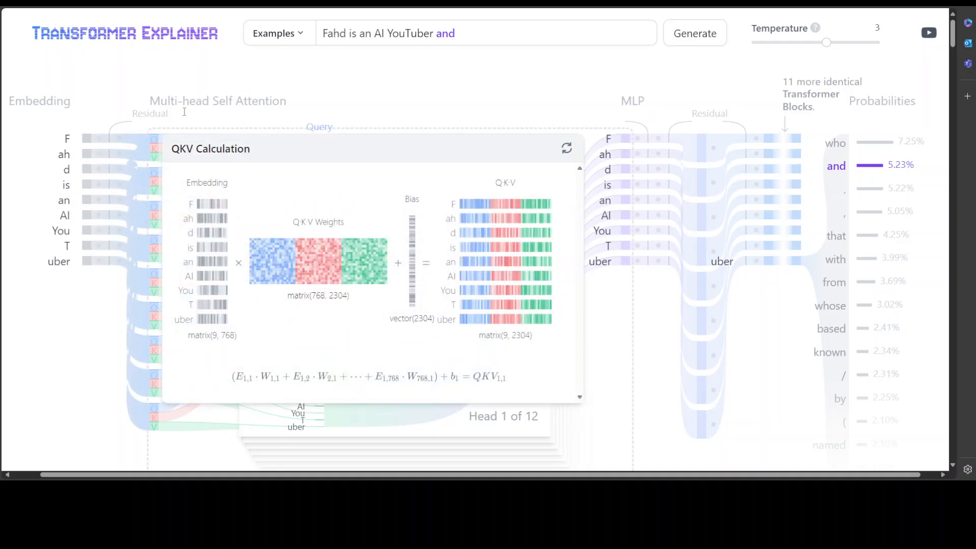
pyautogui.click(565, 148)
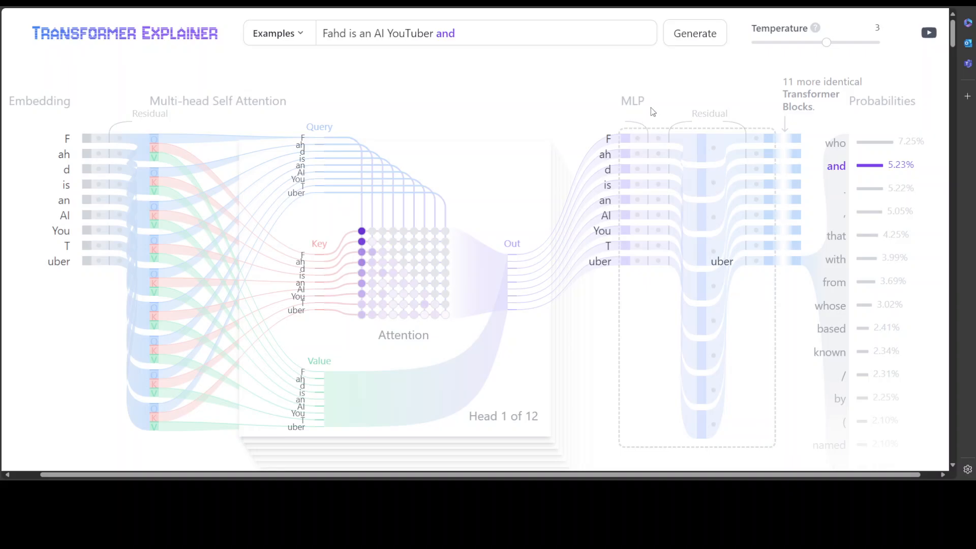
pyautogui.moveTo(676, 112)
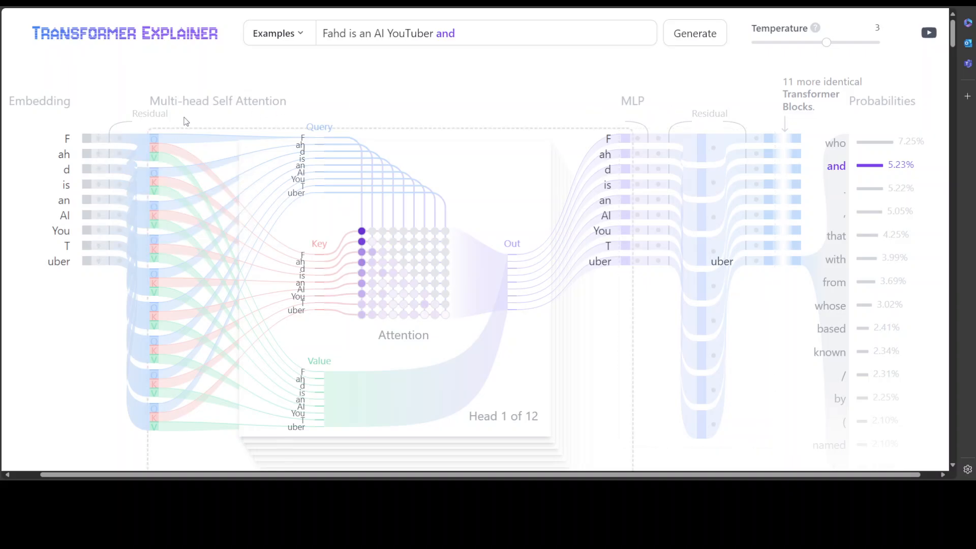
pyautogui.moveTo(281, 122)
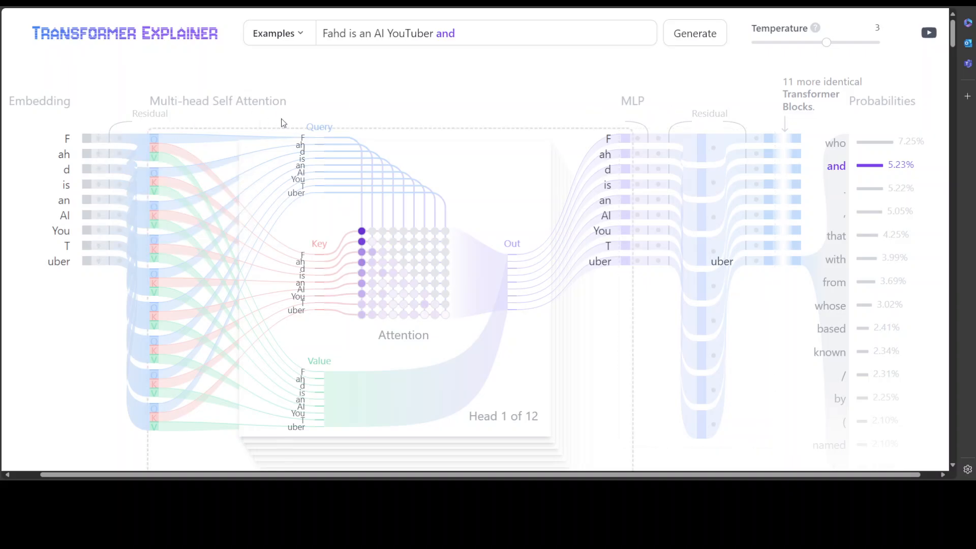
pyautogui.moveTo(415, 92)
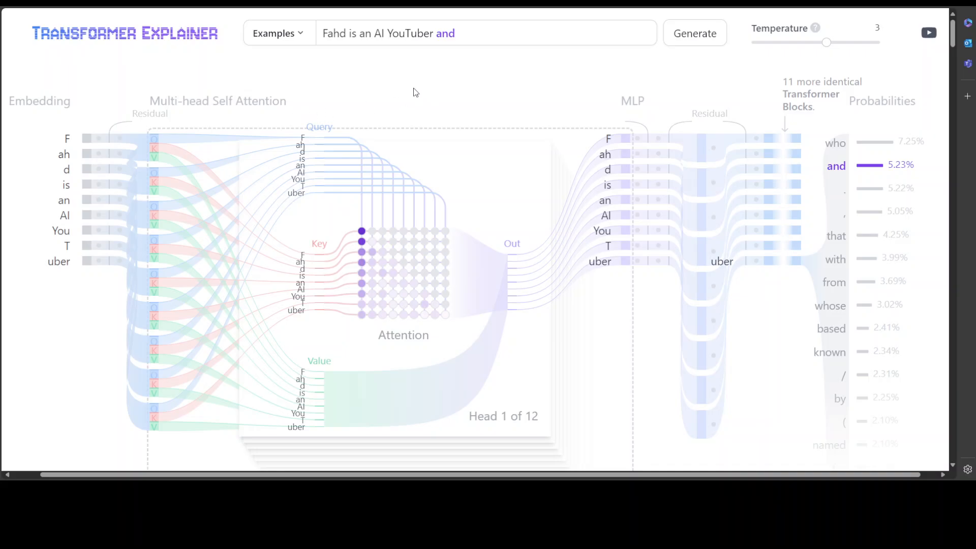
pyautogui.moveTo(378, 117)
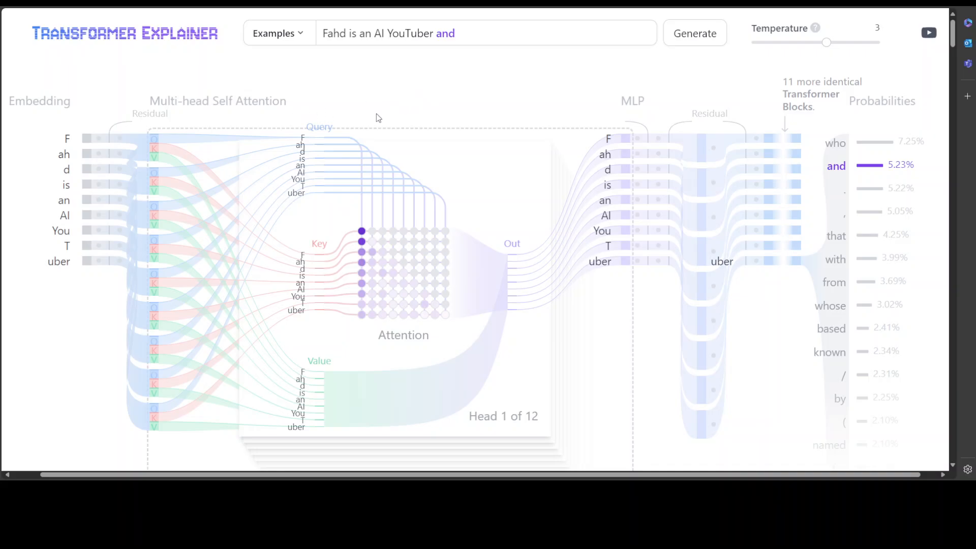
pyautogui.moveTo(364, 119)
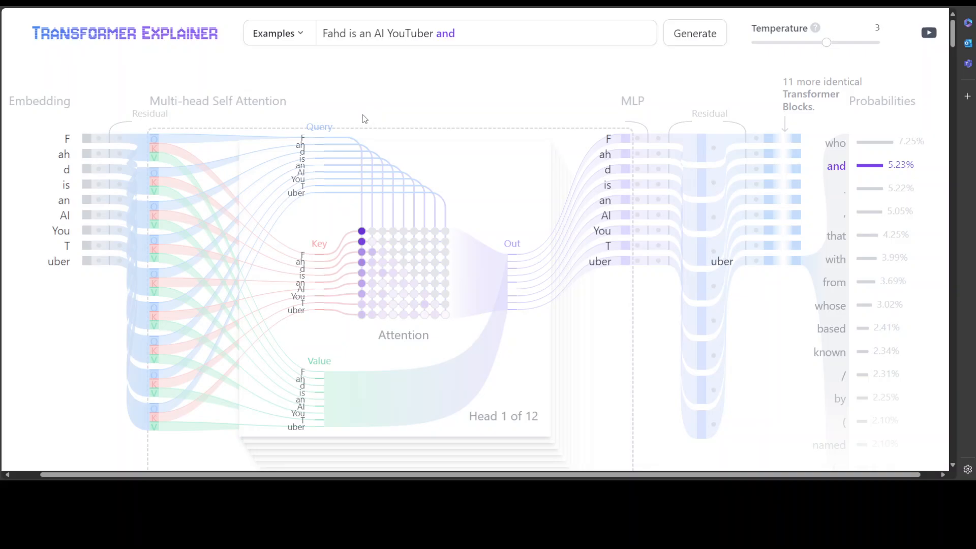
pyautogui.moveTo(340, 92)
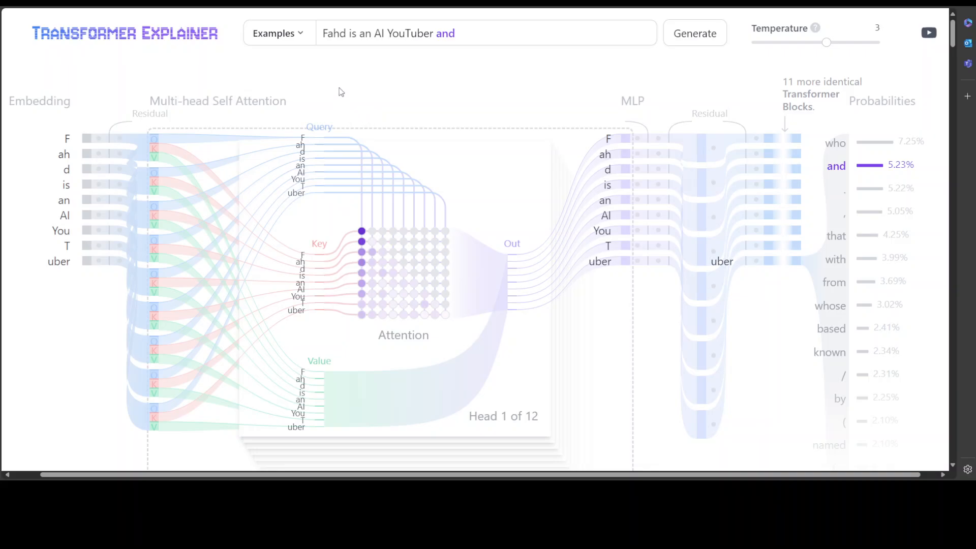
pyautogui.moveTo(317, 62)
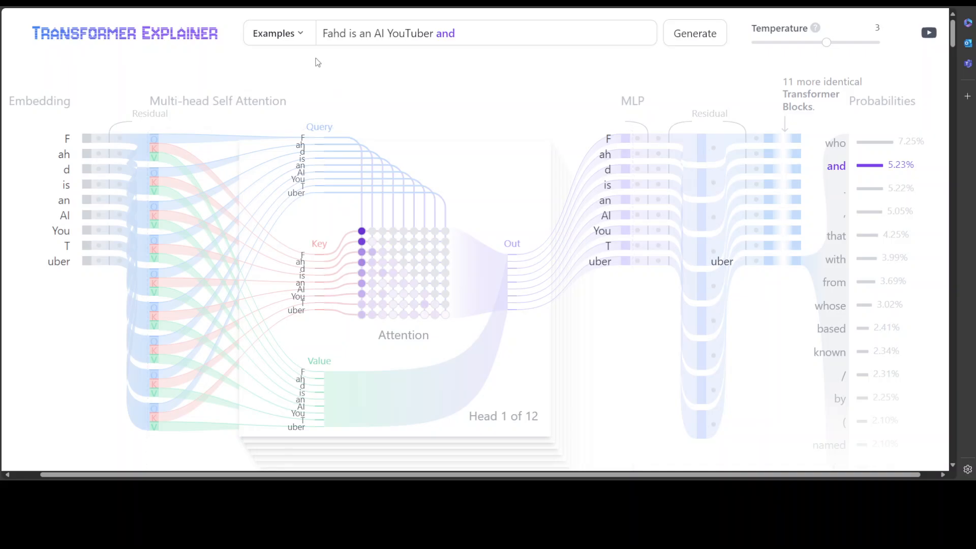
pyautogui.moveTo(313, 71)
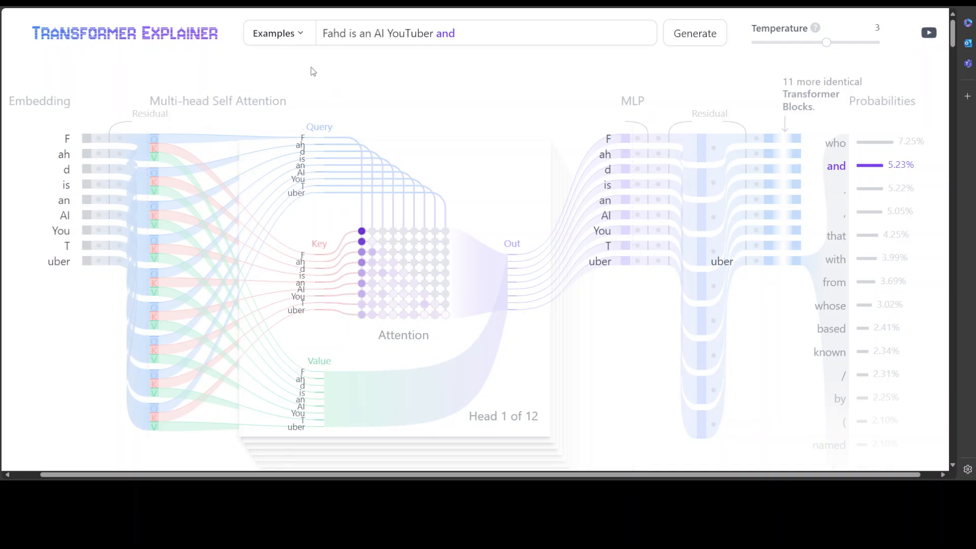
pyautogui.moveTo(313, 76)
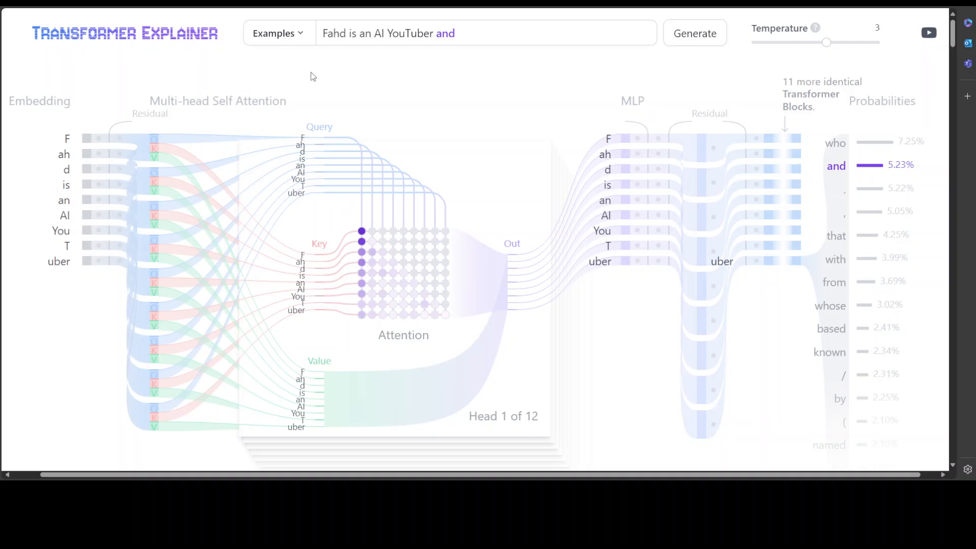
pyautogui.moveTo(389, 45)
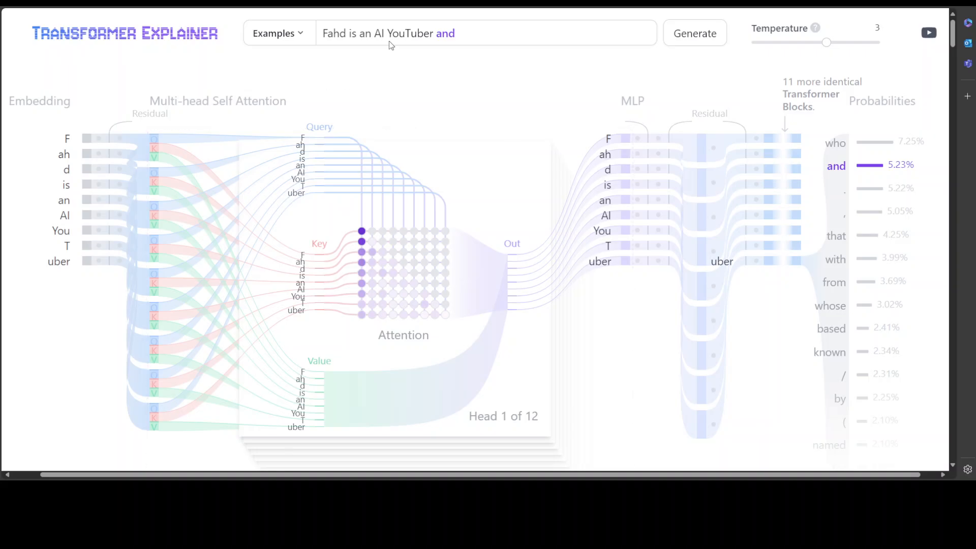
pyautogui.moveTo(286, 50)
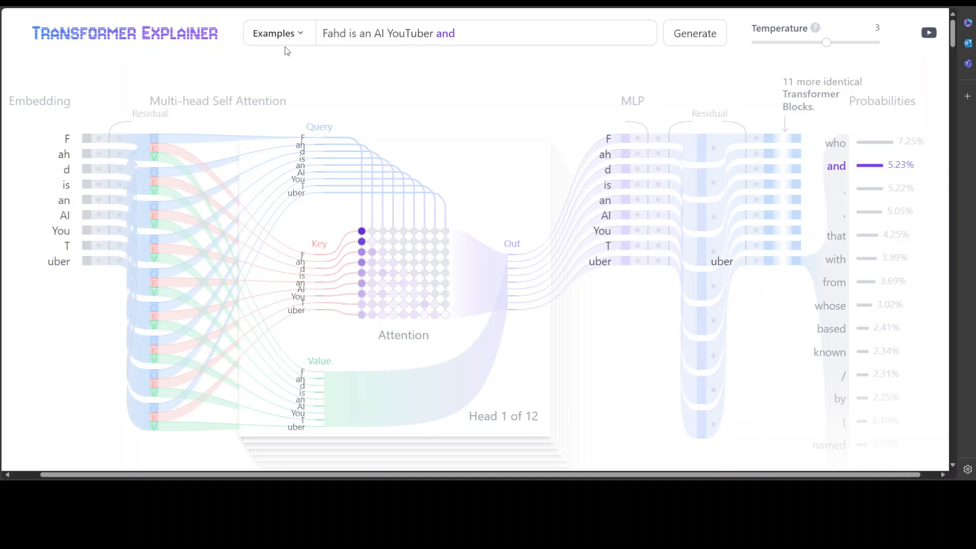
pyautogui.moveTo(336, 45)
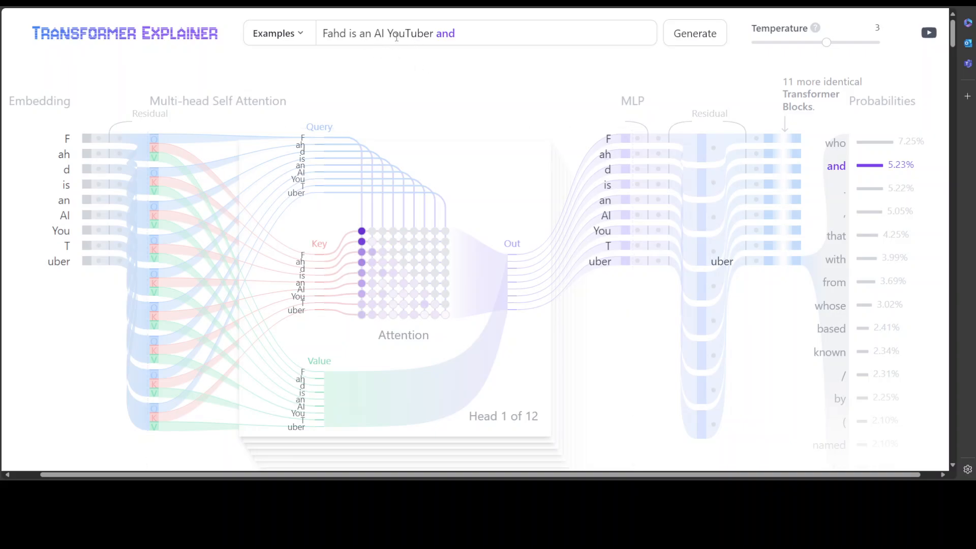
pyautogui.moveTo(526, 34)
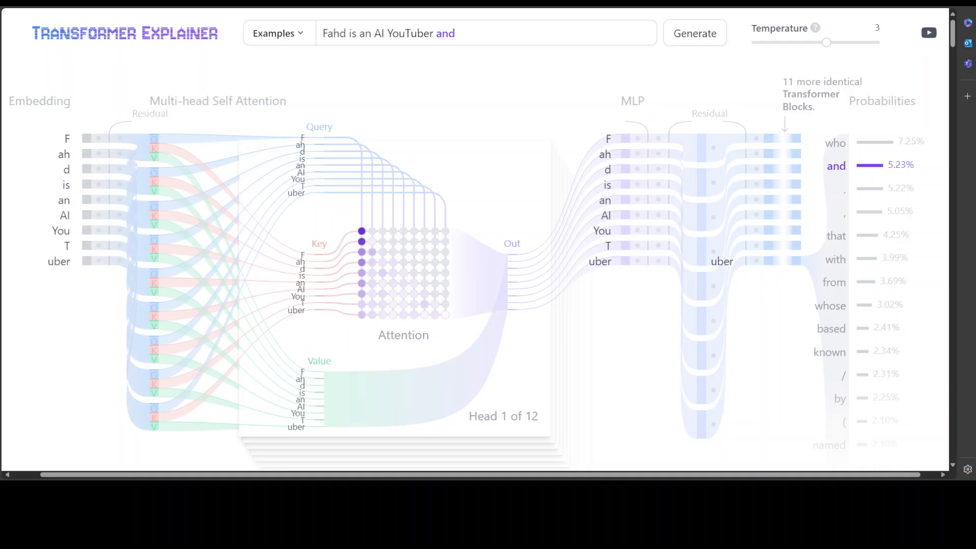
pyautogui.moveTo(133, 155)
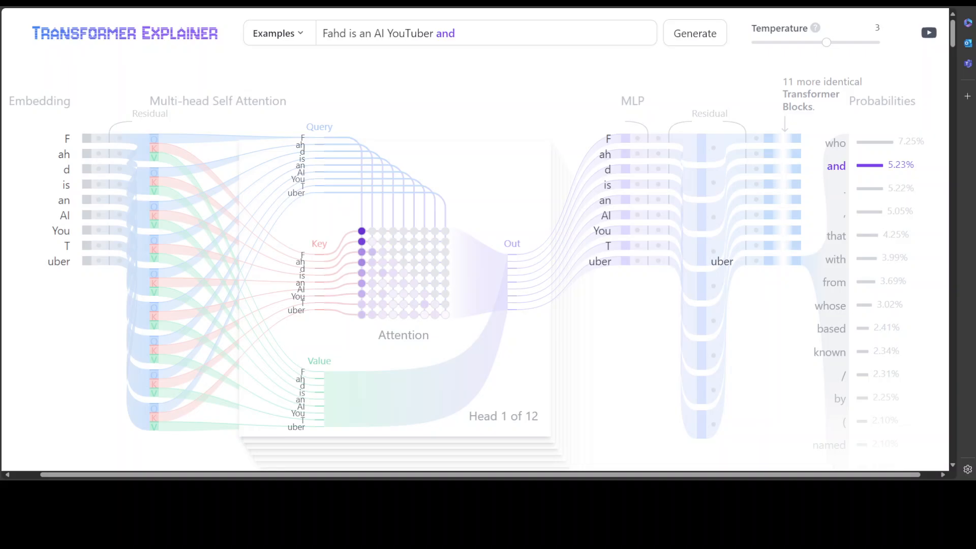
pyautogui.moveTo(427, 151)
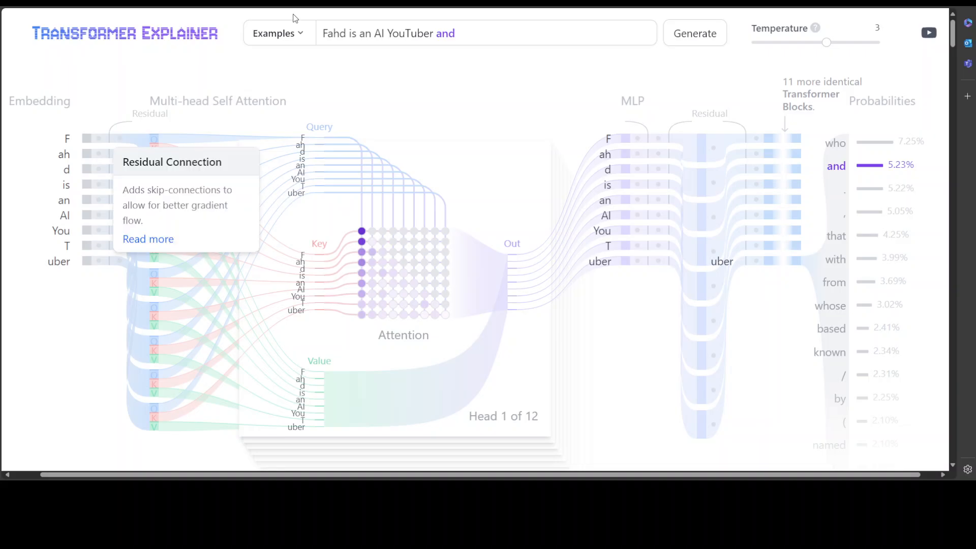
pyautogui.moveTo(485, 42)
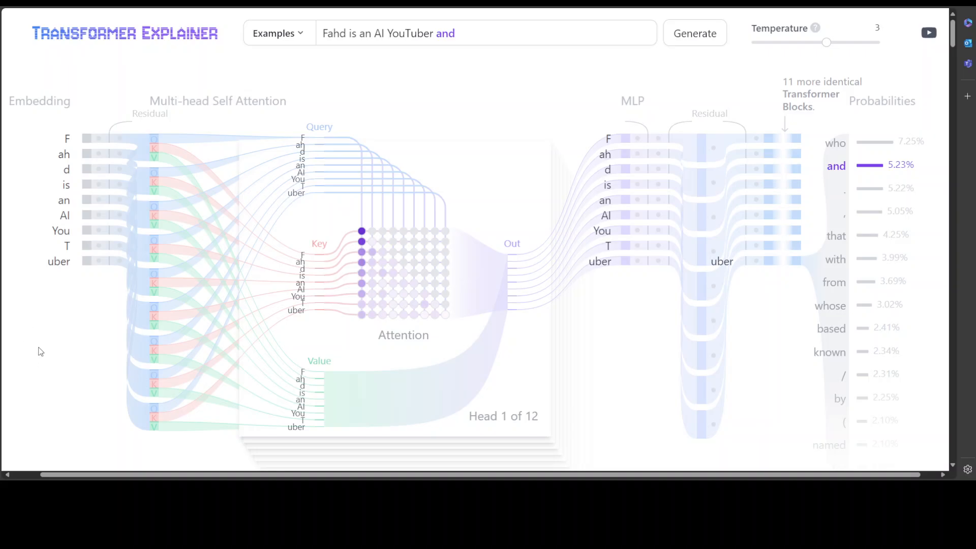
pyautogui.moveTo(325, 250)
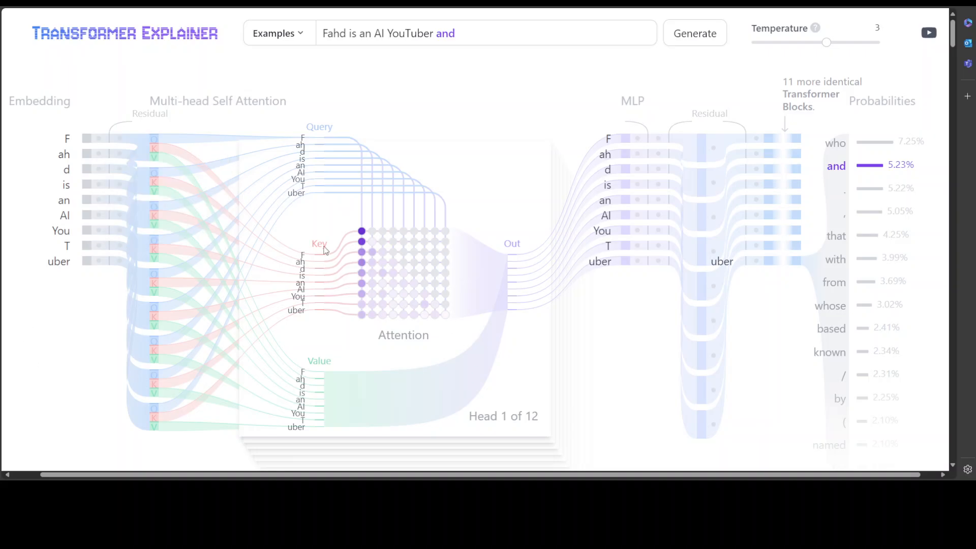
pyautogui.moveTo(358, 376)
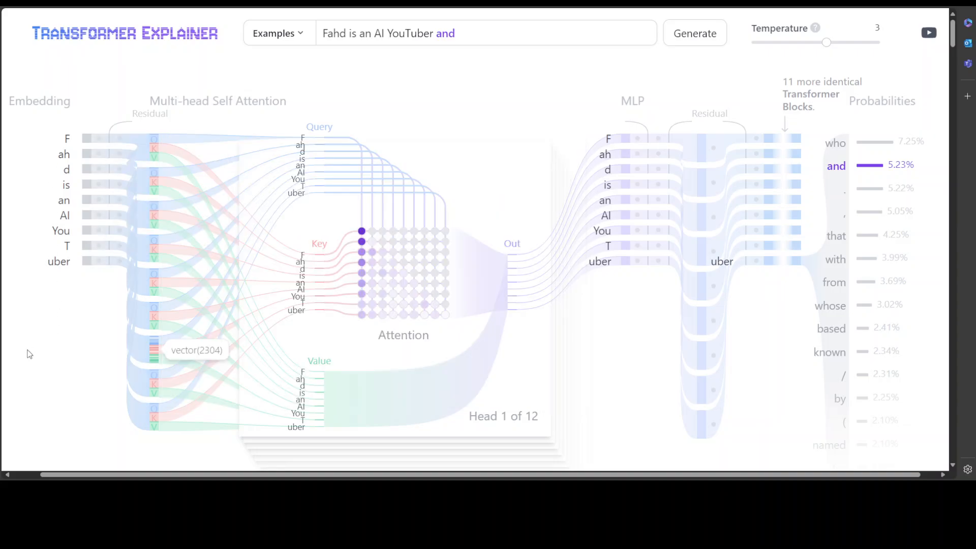
pyautogui.moveTo(29, 350)
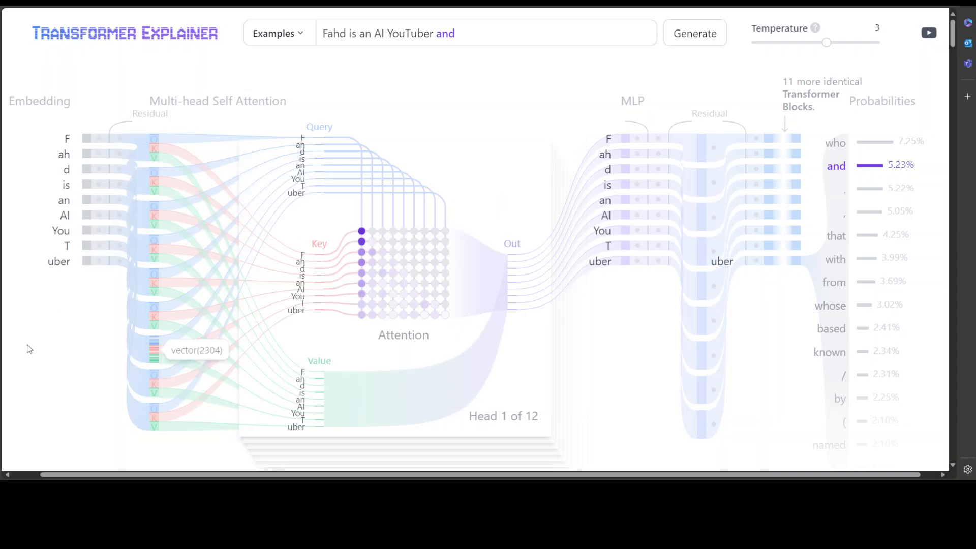
pyautogui.moveTo(31, 381)
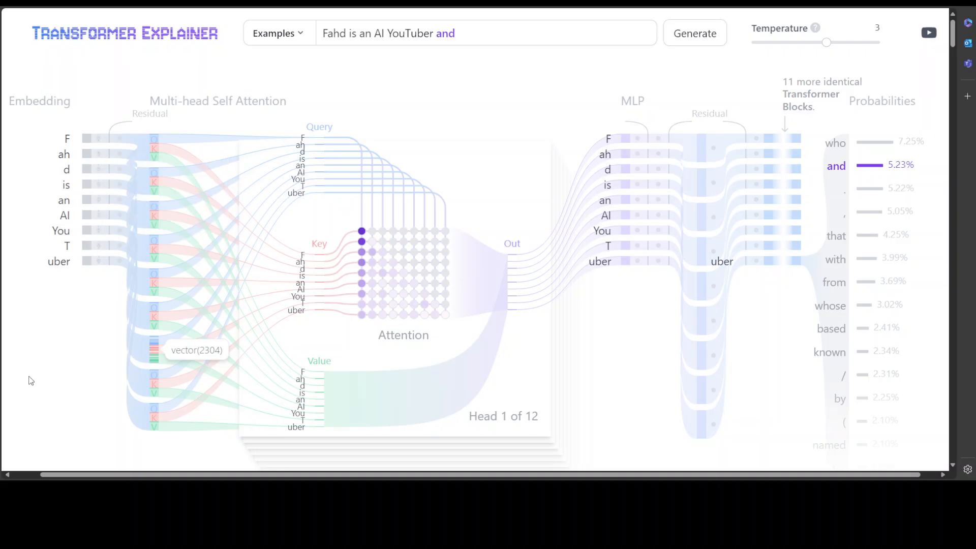
pyautogui.moveTo(37, 363)
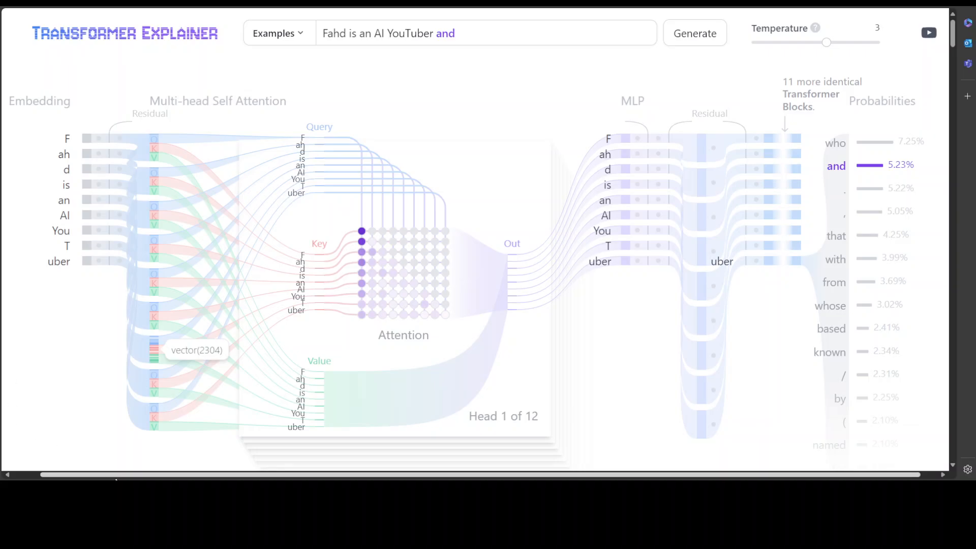
pyautogui.moveTo(124, 335)
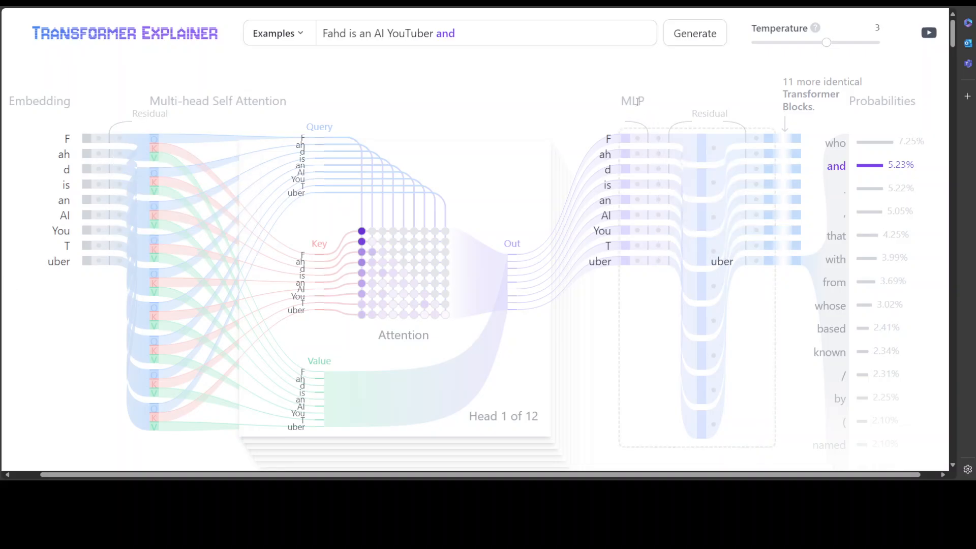
pyautogui.moveTo(702, 184)
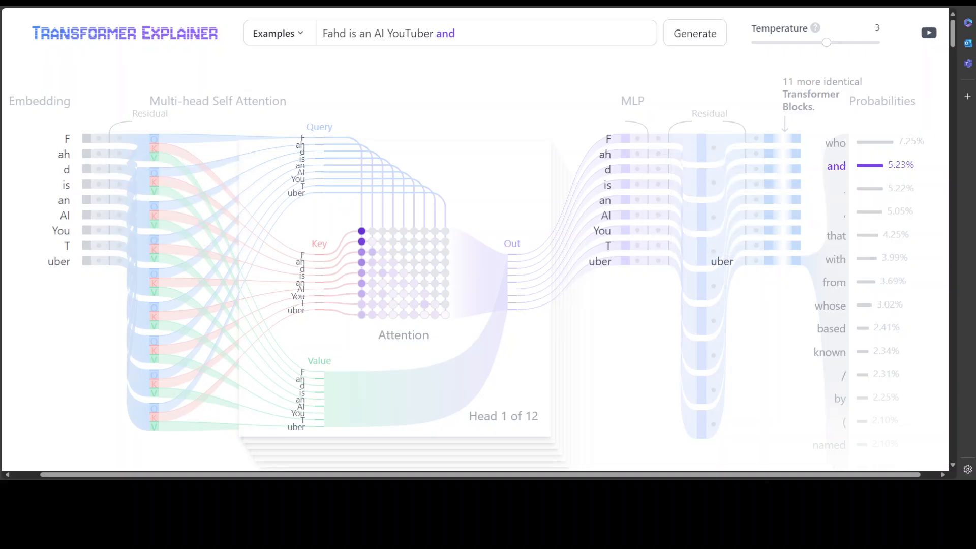
pyautogui.moveTo(339, 327)
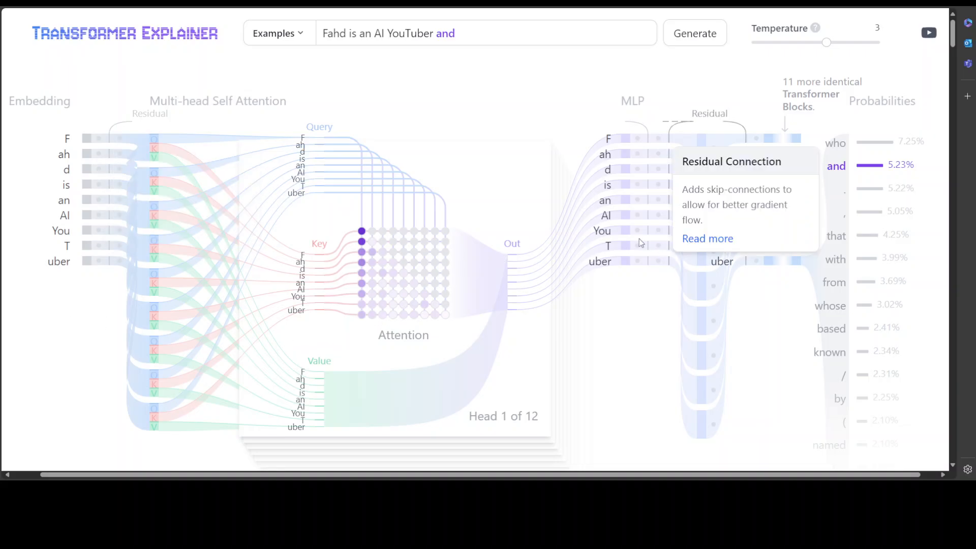
pyautogui.moveTo(653, 339)
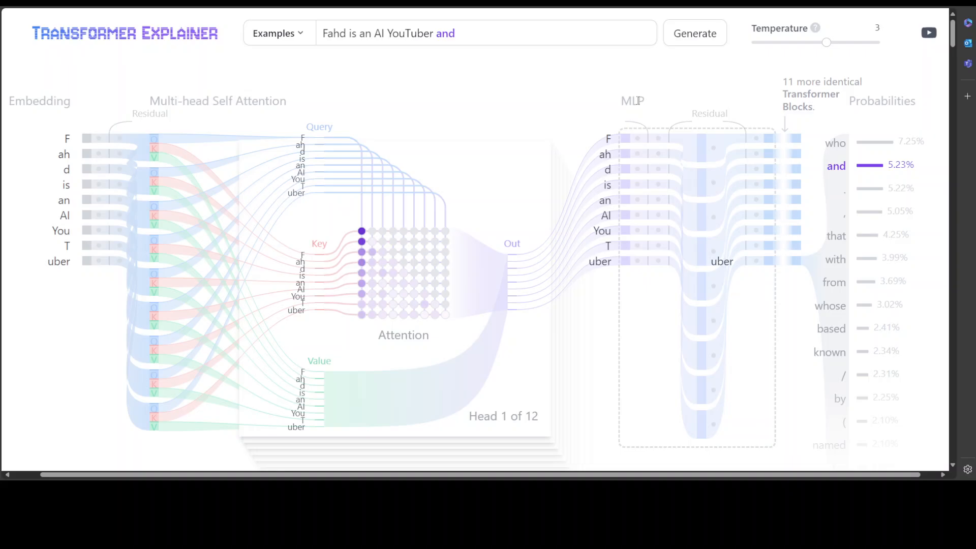
pyautogui.moveTo(812, 152)
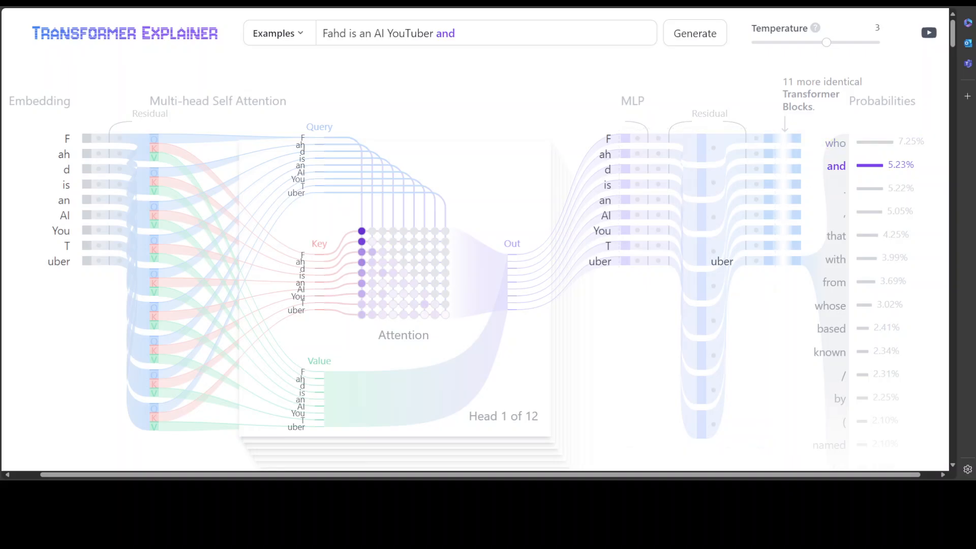
pyautogui.moveTo(75, 289)
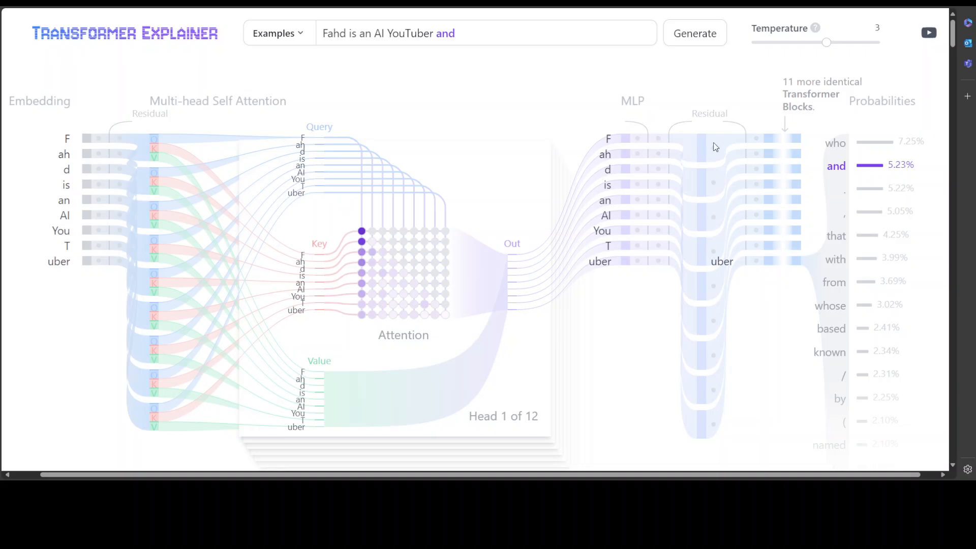
pyautogui.moveTo(901, 206)
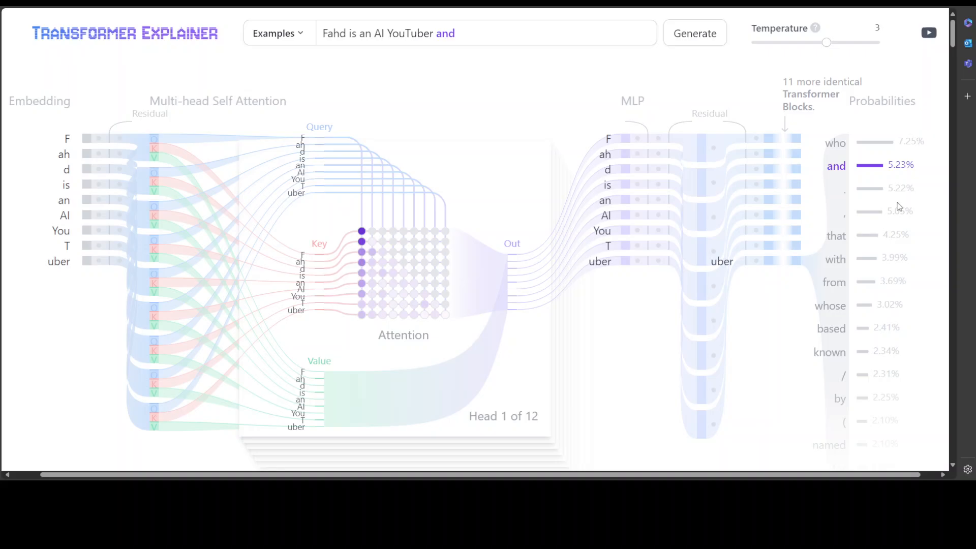
pyautogui.moveTo(896, 207)
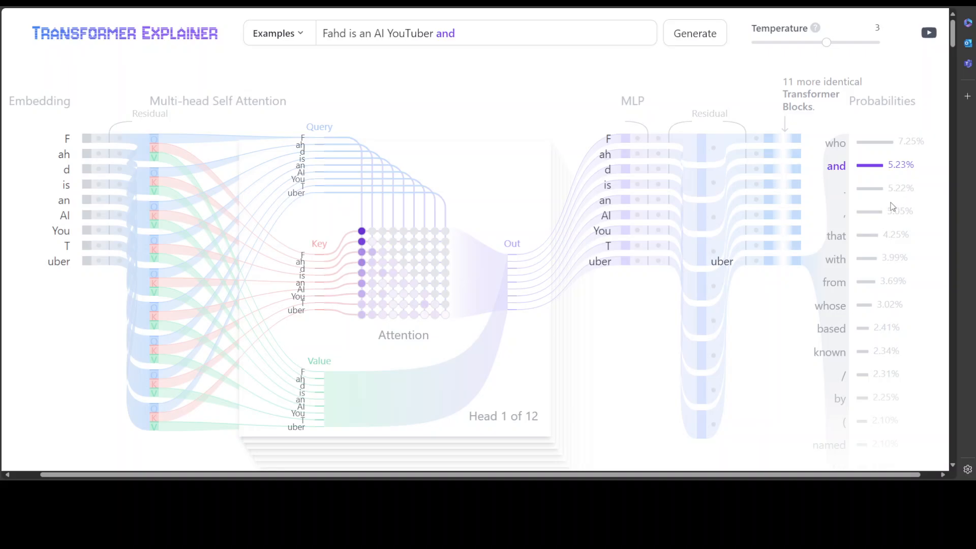
pyautogui.moveTo(891, 212)
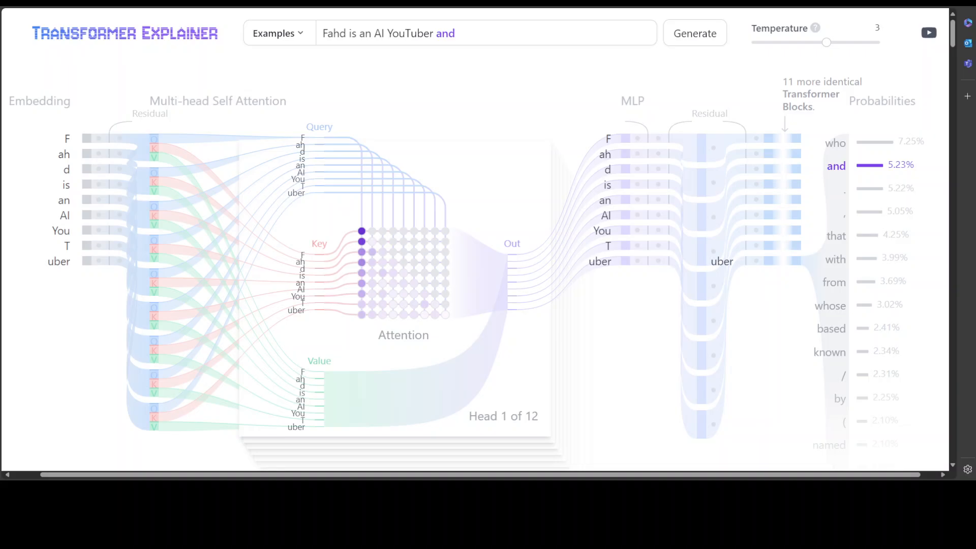
pyautogui.moveTo(946, 277)
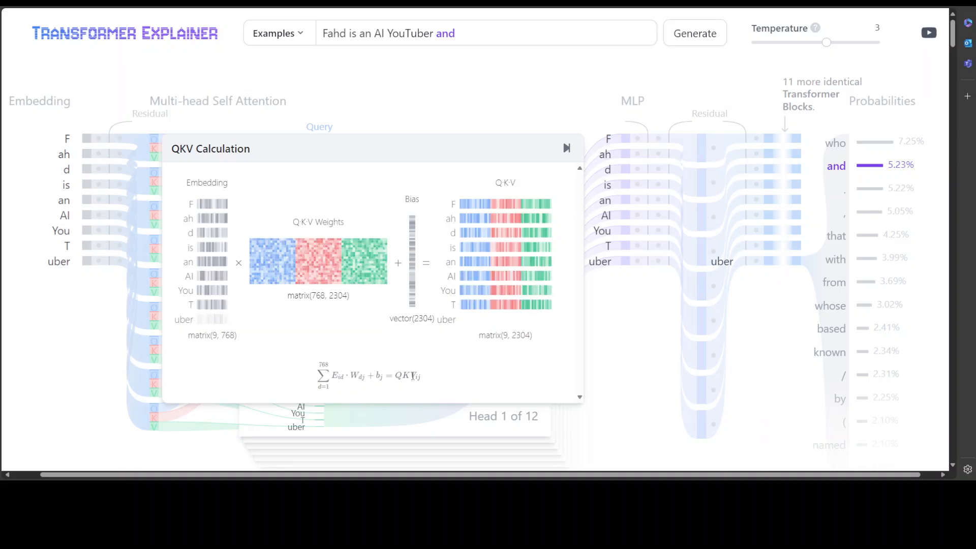
pyautogui.click(566, 148)
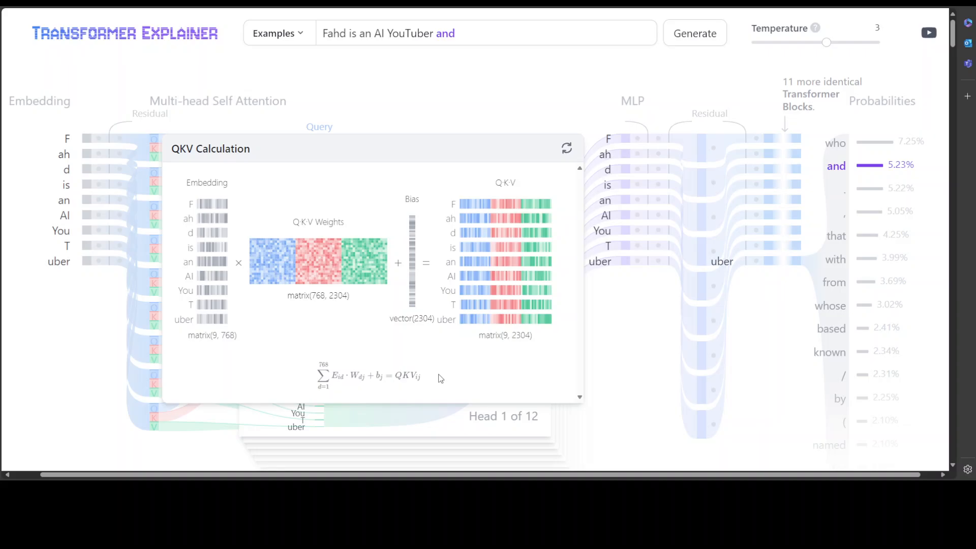
pyautogui.moveTo(442, 363)
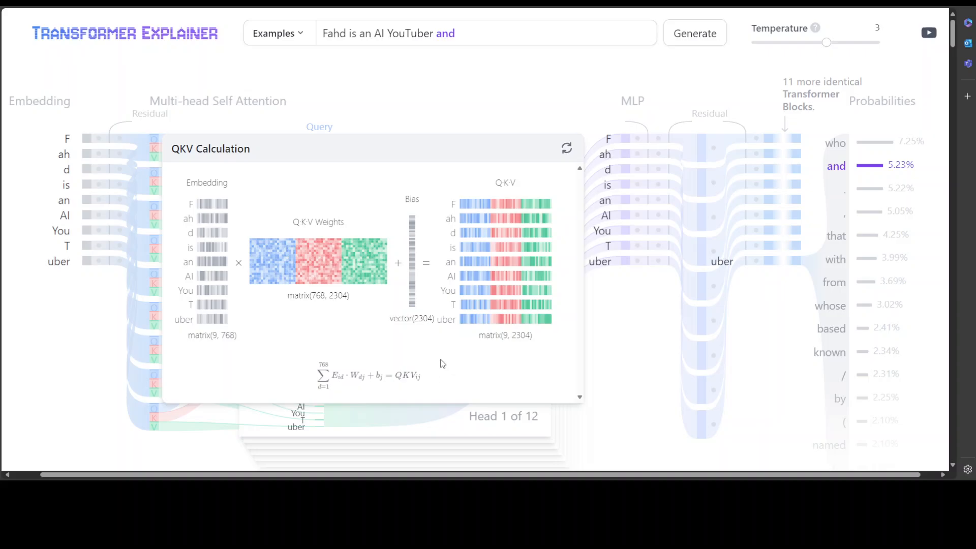